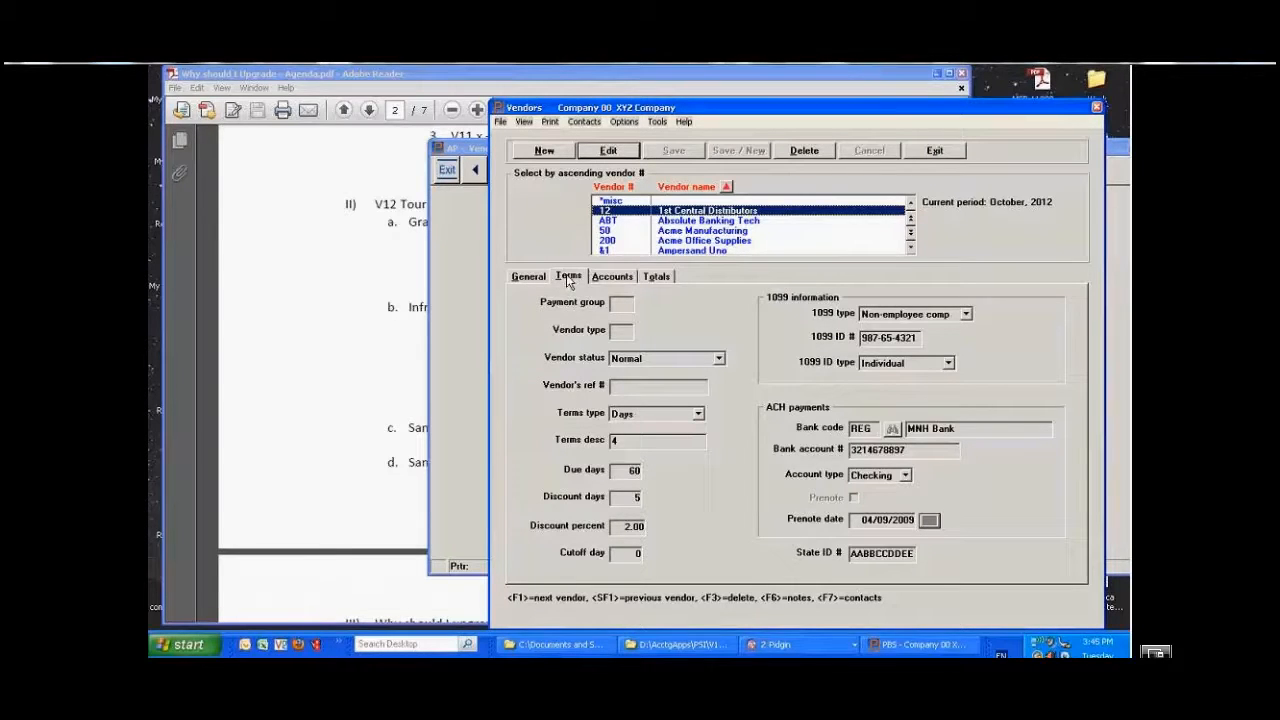
mouse_move(784, 418)
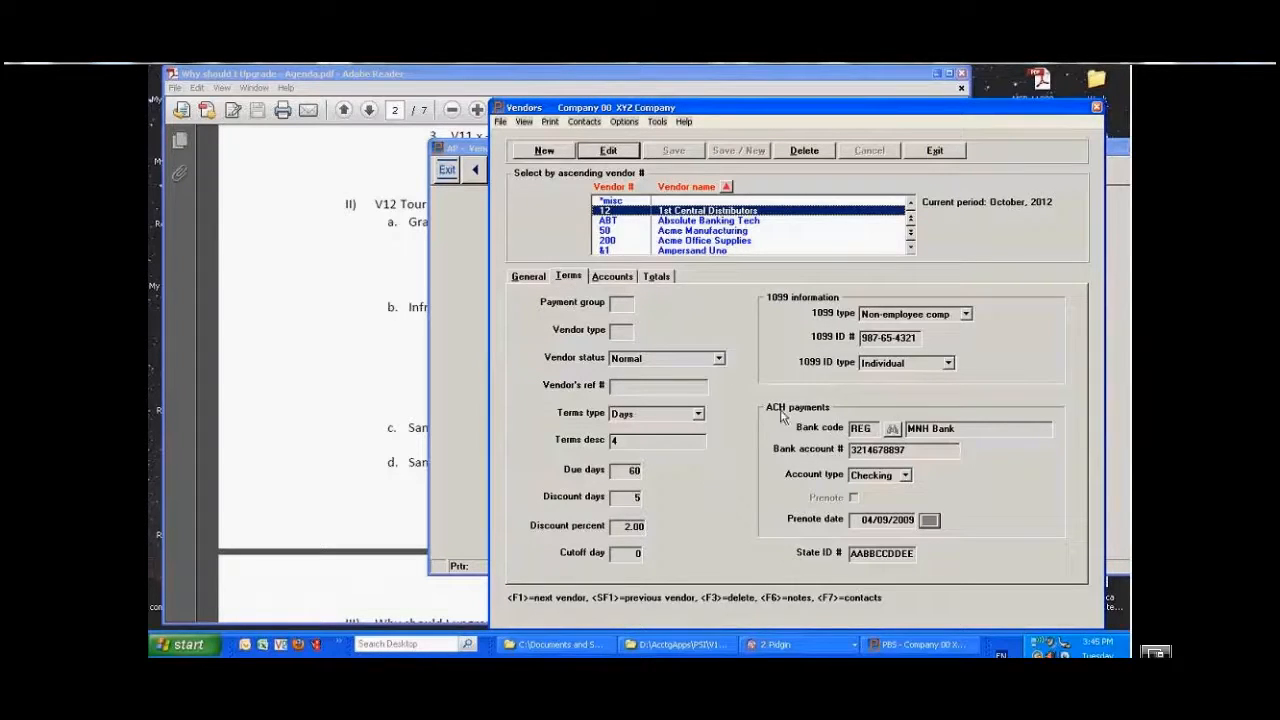
mouse_move(812, 576)
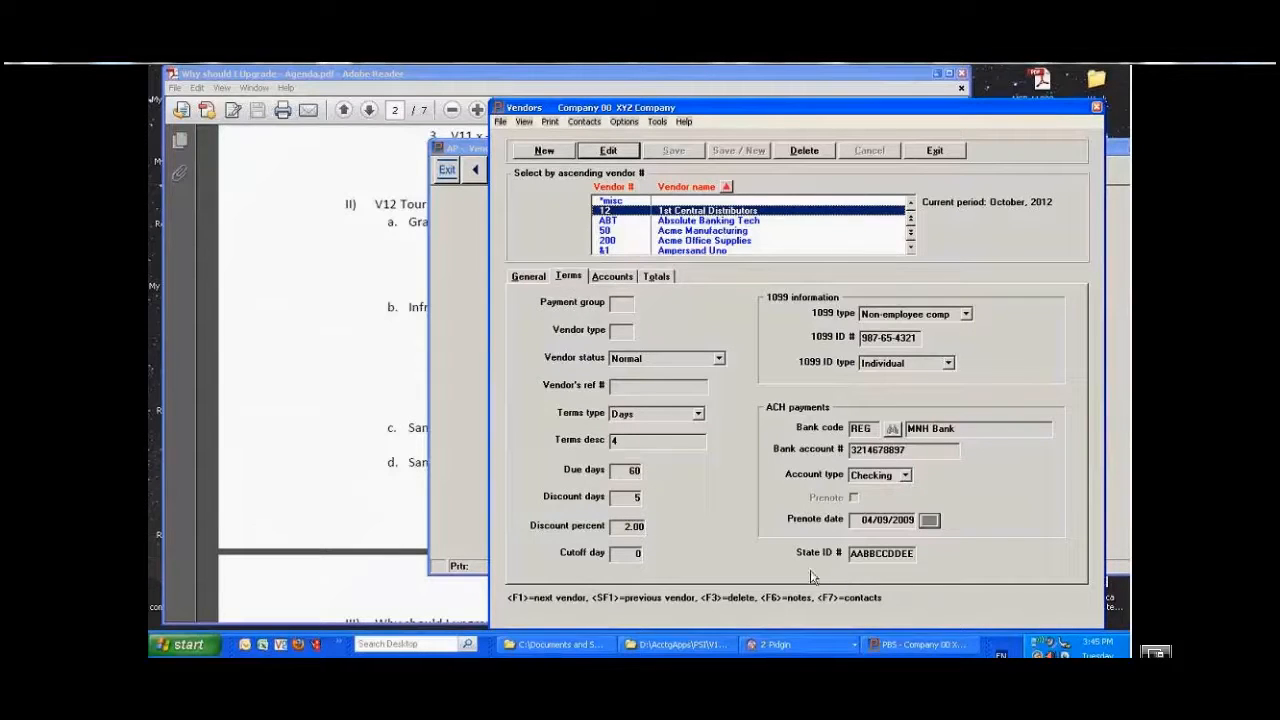
mouse_move(816, 600)
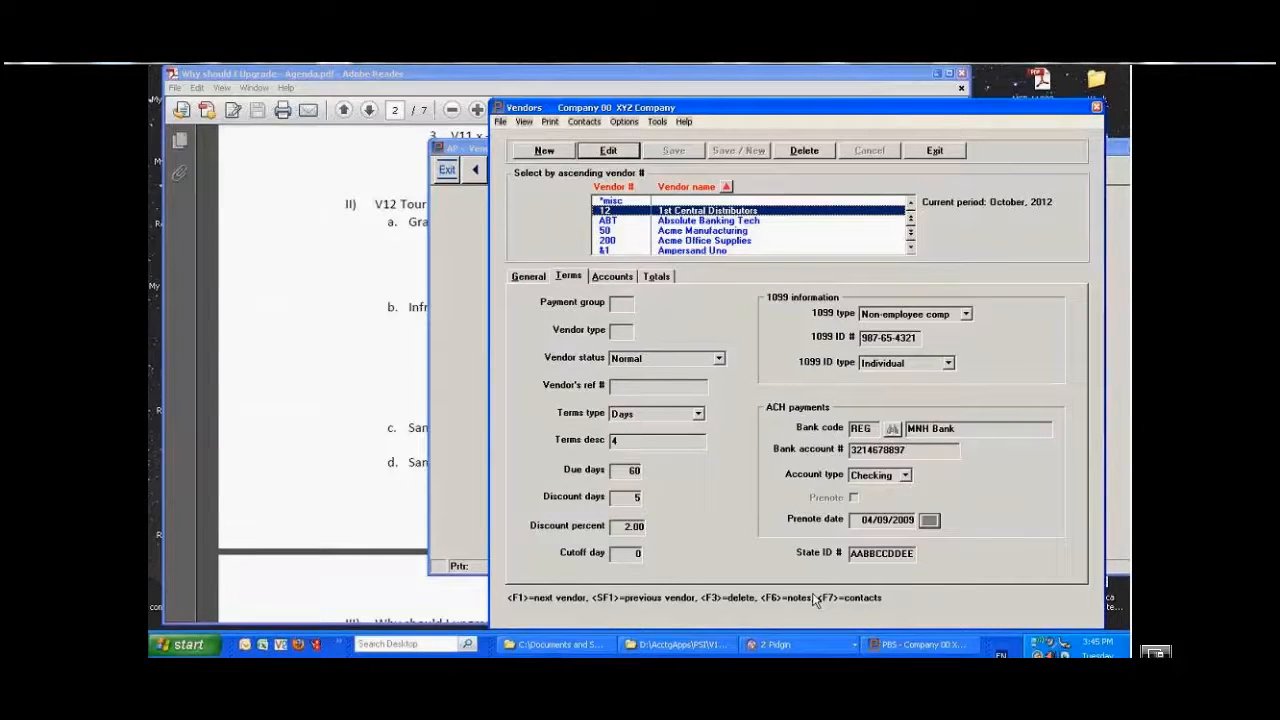
mouse_move(864, 618)
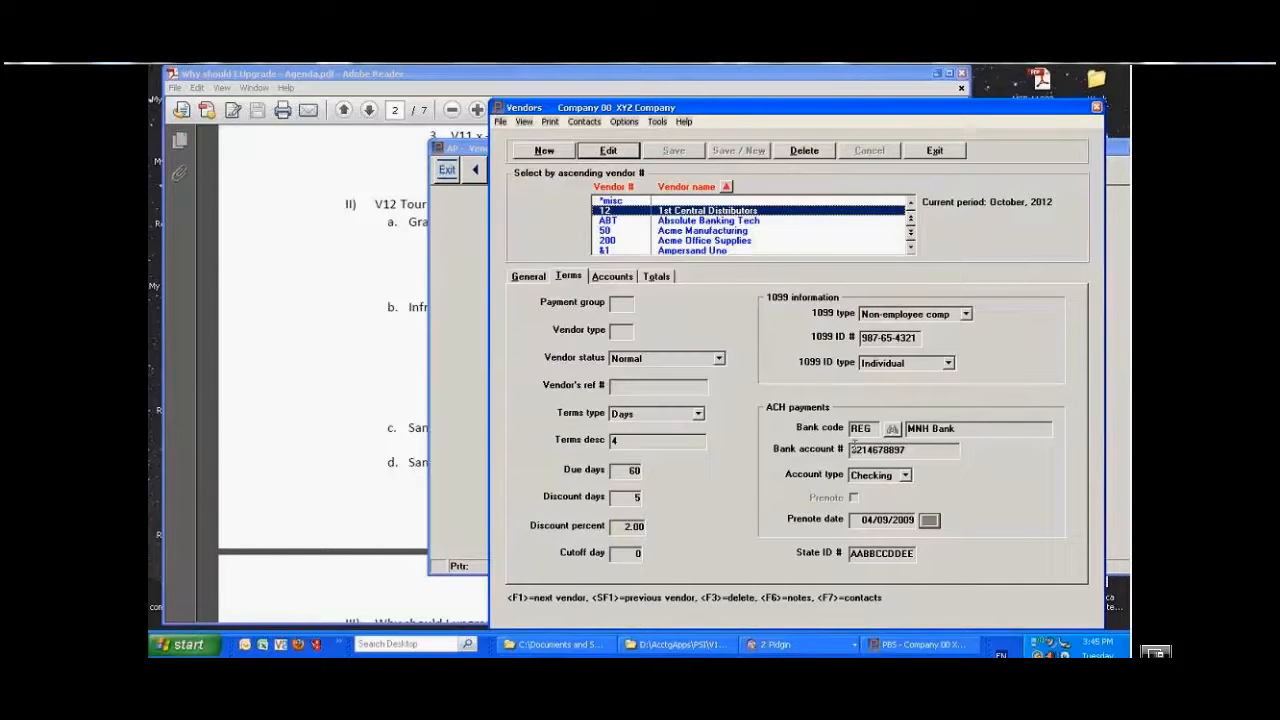
Step: Browse Acme Office Supplies, 1st Central Distributors and Acme Manufacturing records to compare their ACH payment fields
left_click(704, 240)
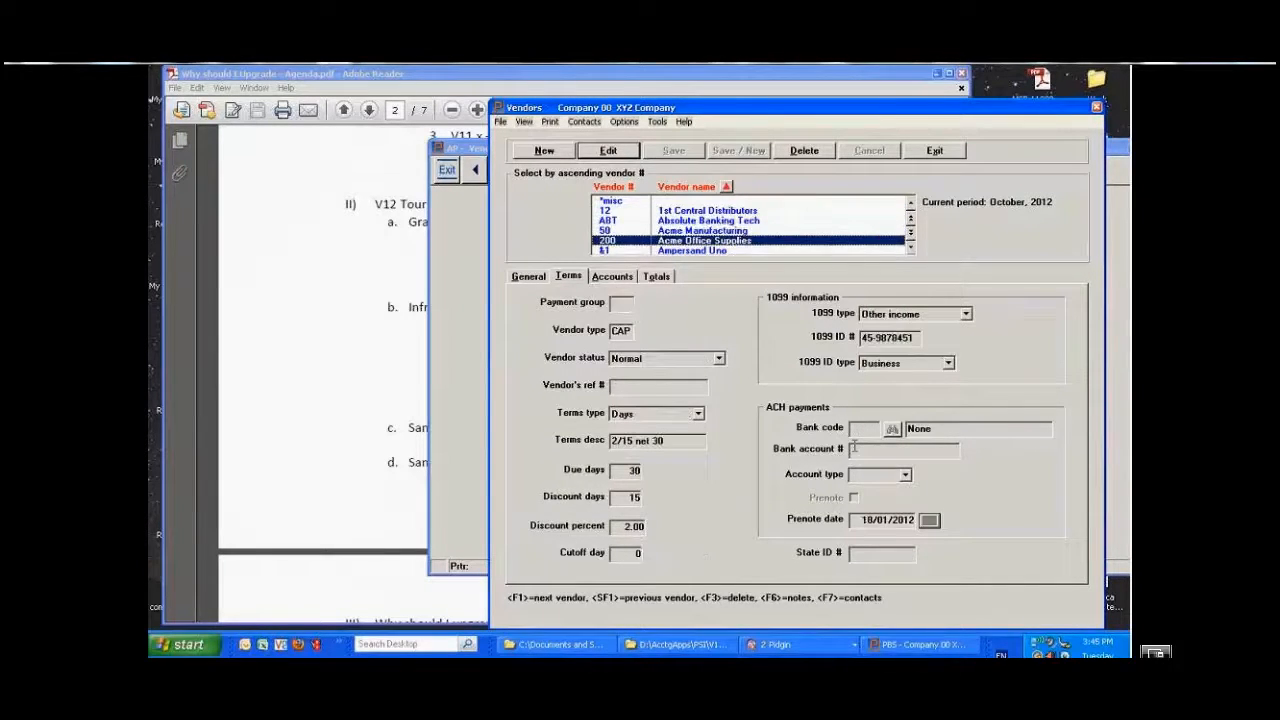
left_click(704, 230)
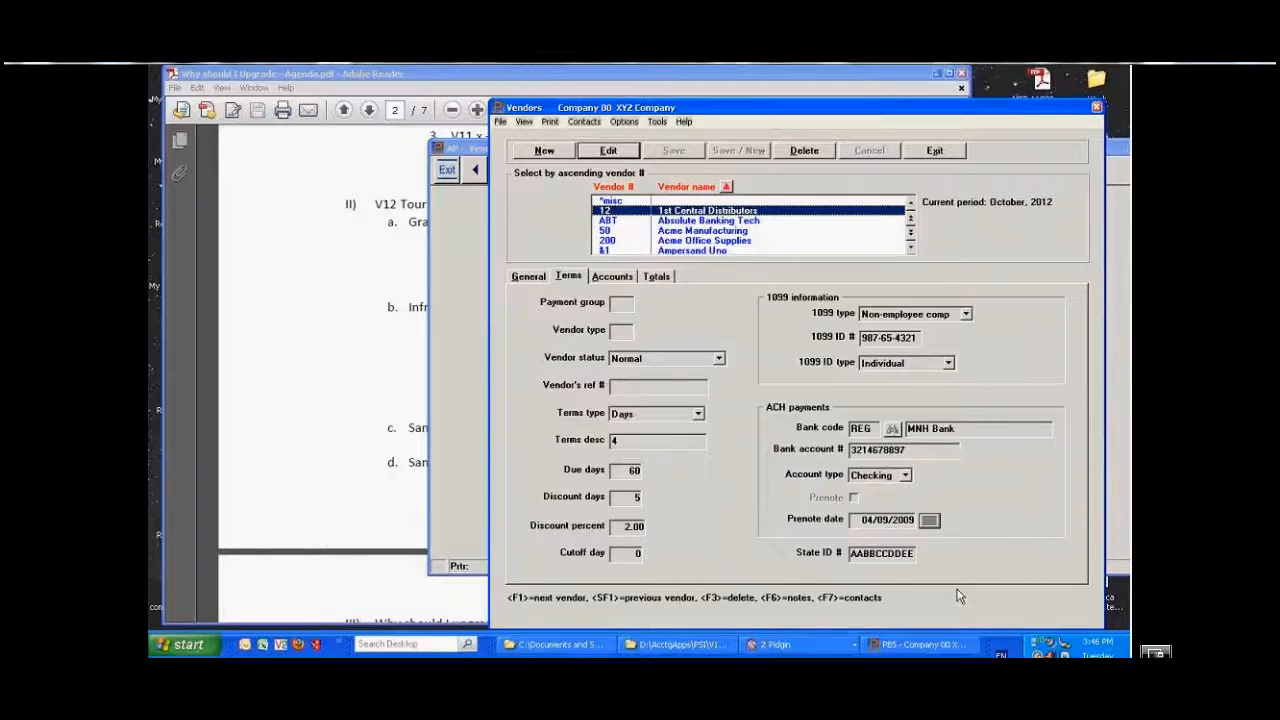
left_click(700, 232)
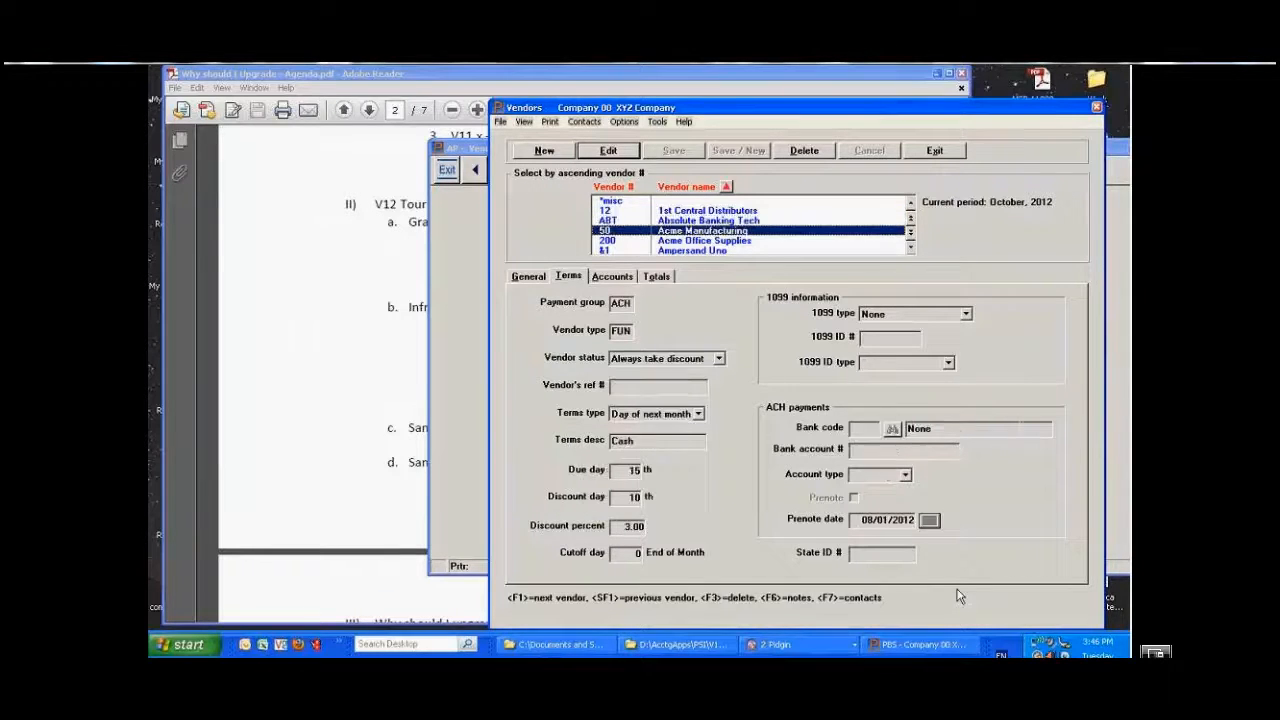